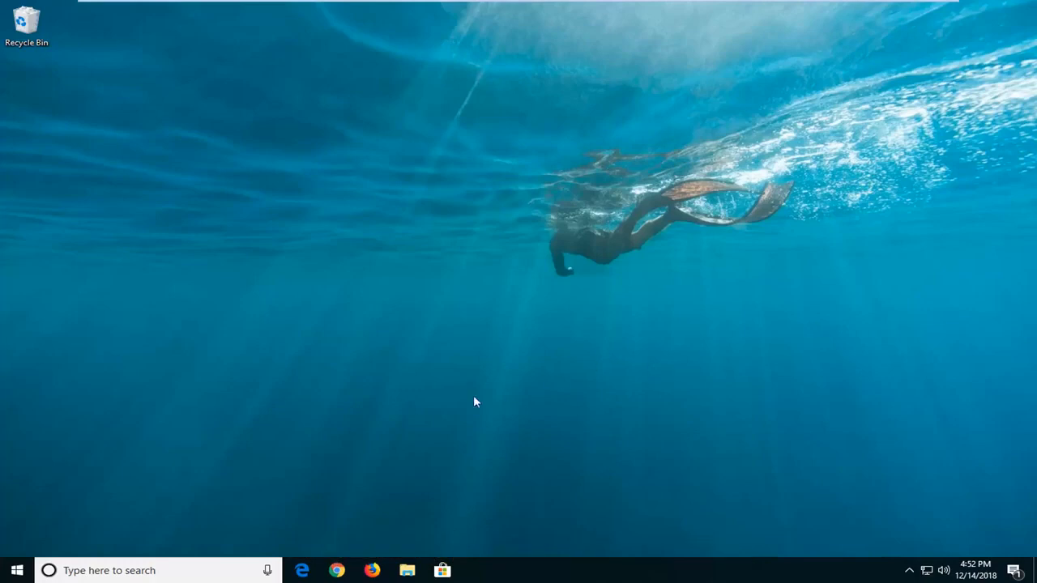
Open Windows Settings from the Settings gear in the Start menu.
{"action": "left_click", "coordinate": [16, 570]}
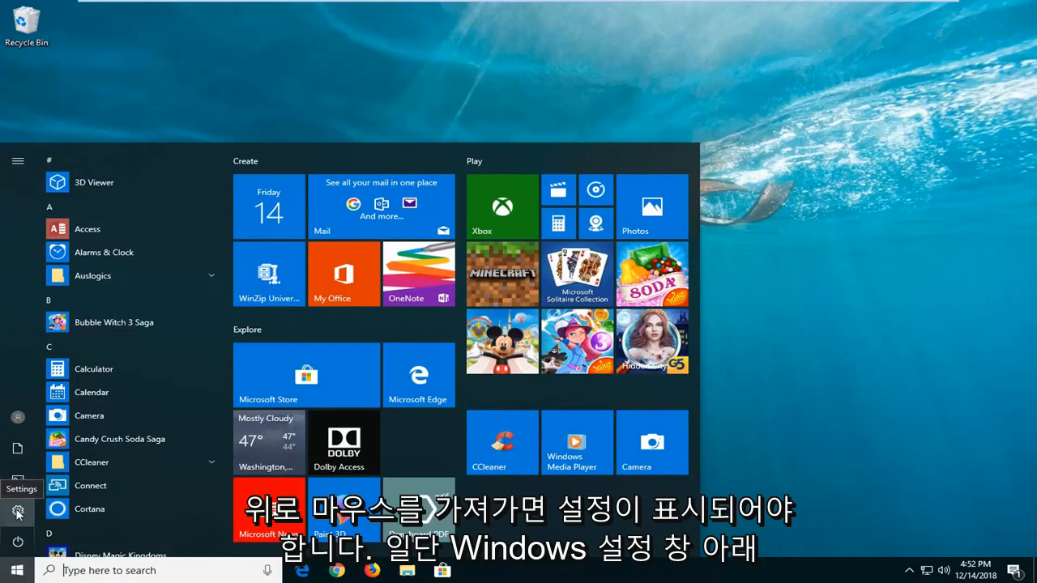
{"action": "left_click", "coordinate": [17, 513]}
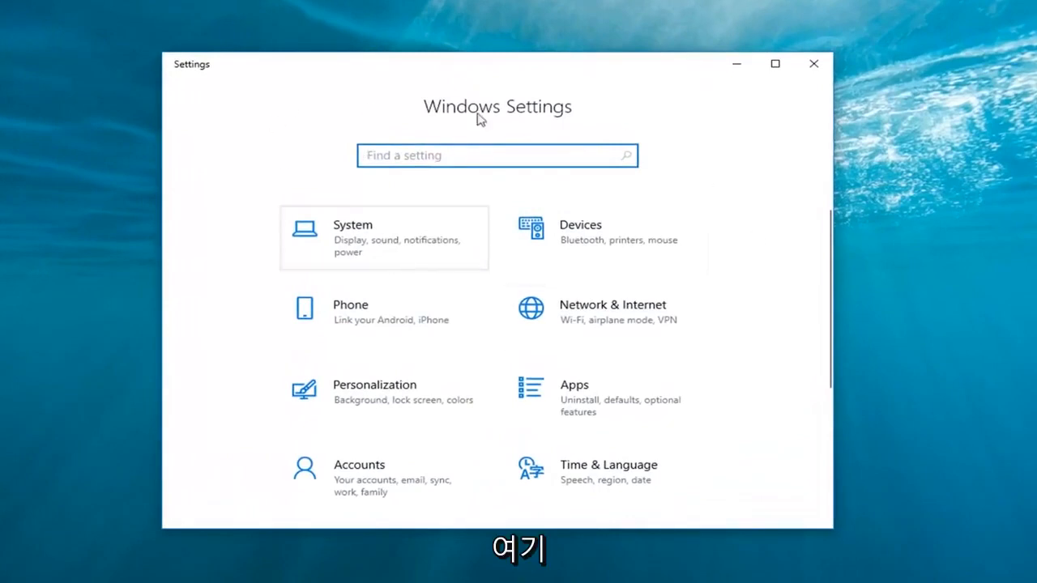
Scroll the Settings home page down to reach the Privacy tile.
{"action": "scroll", "scroll_direction": "down", "scroll_amount": 3}
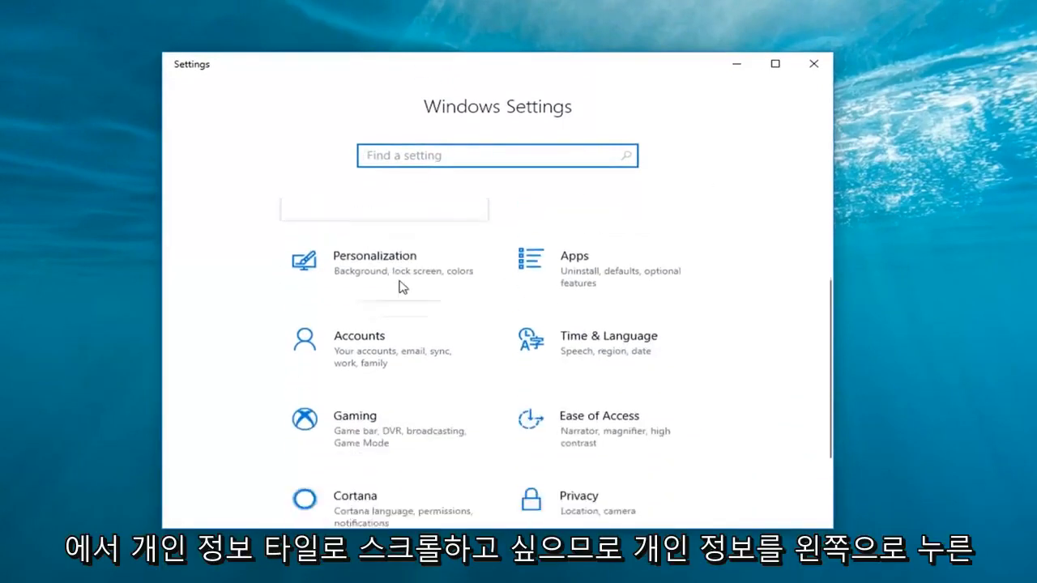
{"action": "scroll", "scroll_direction": "down", "scroll_amount": 3}
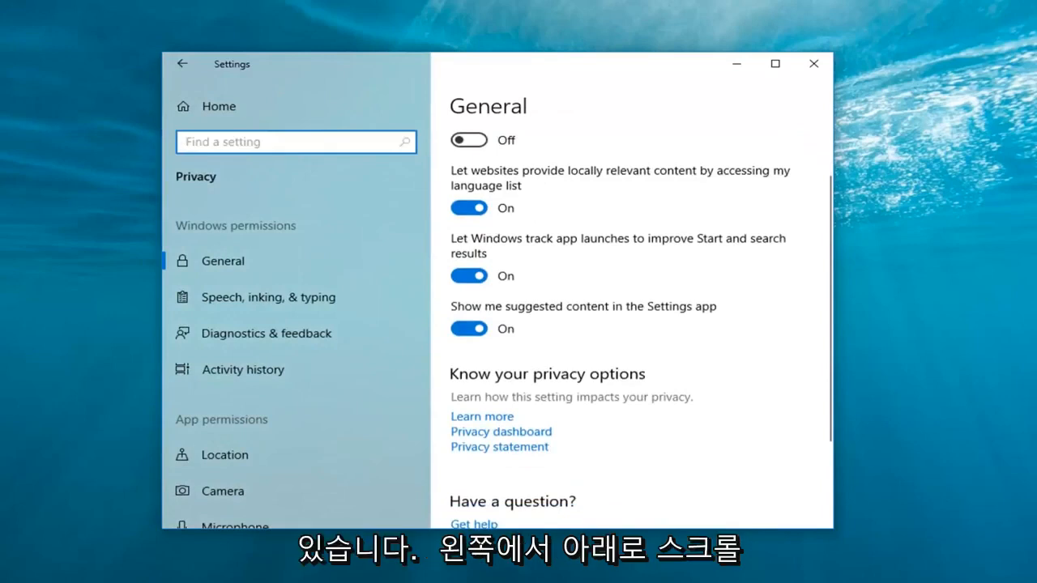
Open Background apps under App permissions in the Privacy sidebar.
{"action": "scroll", "scroll_direction": "down", "scroll_amount": 3}
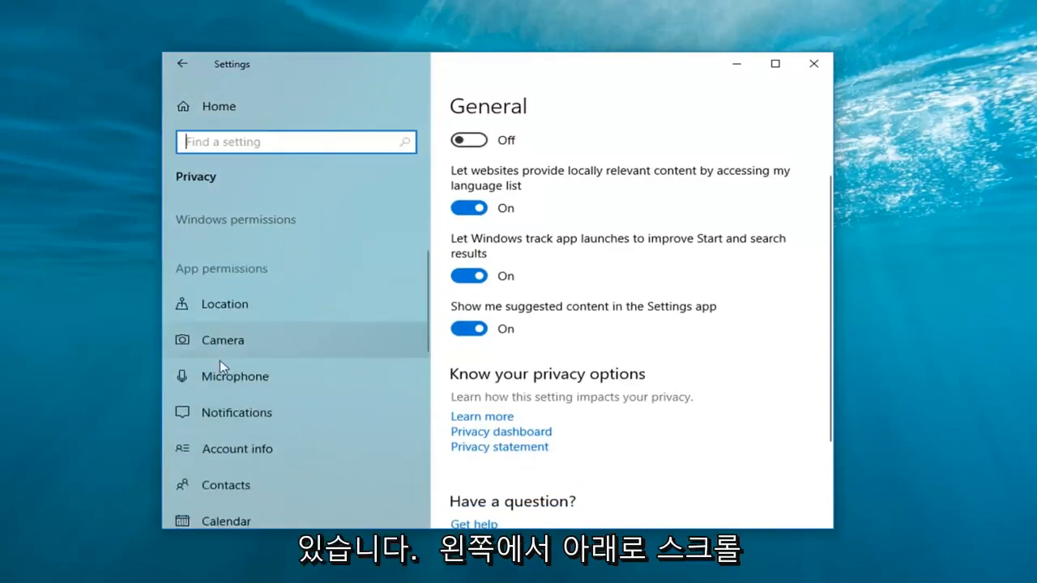
{"action": "scroll", "scroll_direction": "down", "scroll_amount": 3}
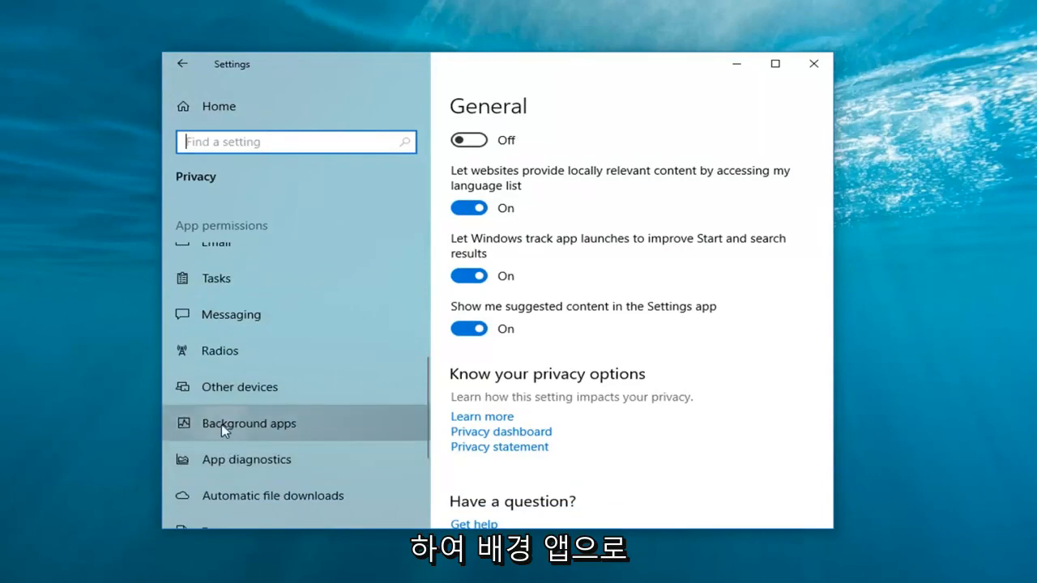
{"action": "left_click", "coordinate": [249, 423]}
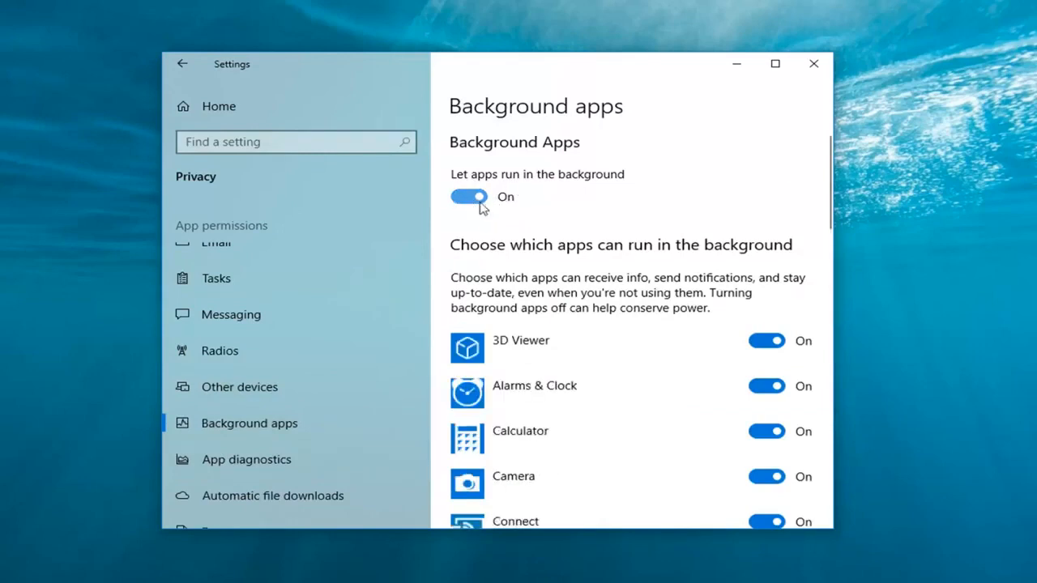
{"action": "left_click", "coordinate": [468, 196]}
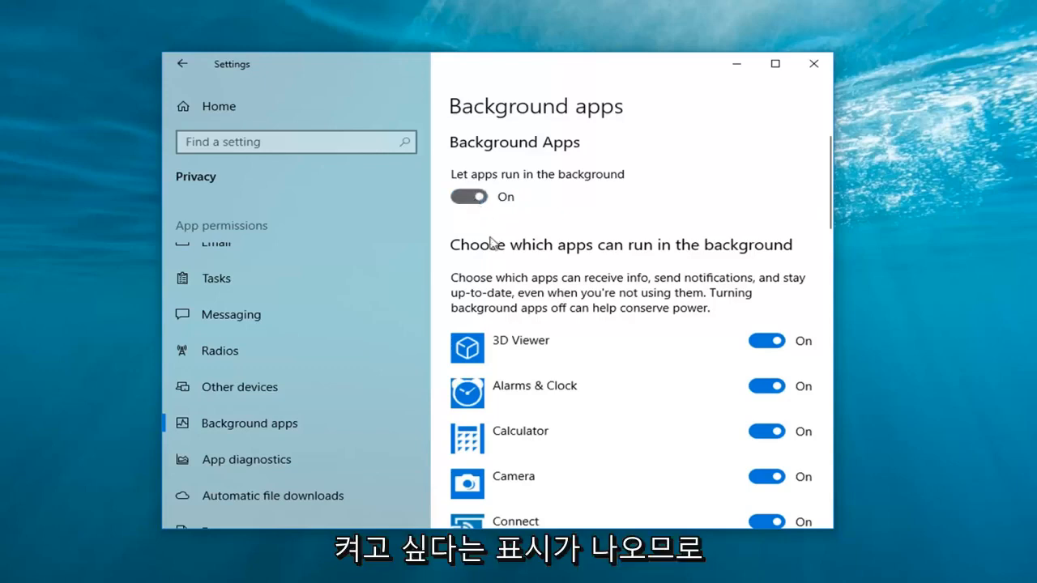
{"action": "left_click", "coordinate": [468, 196]}
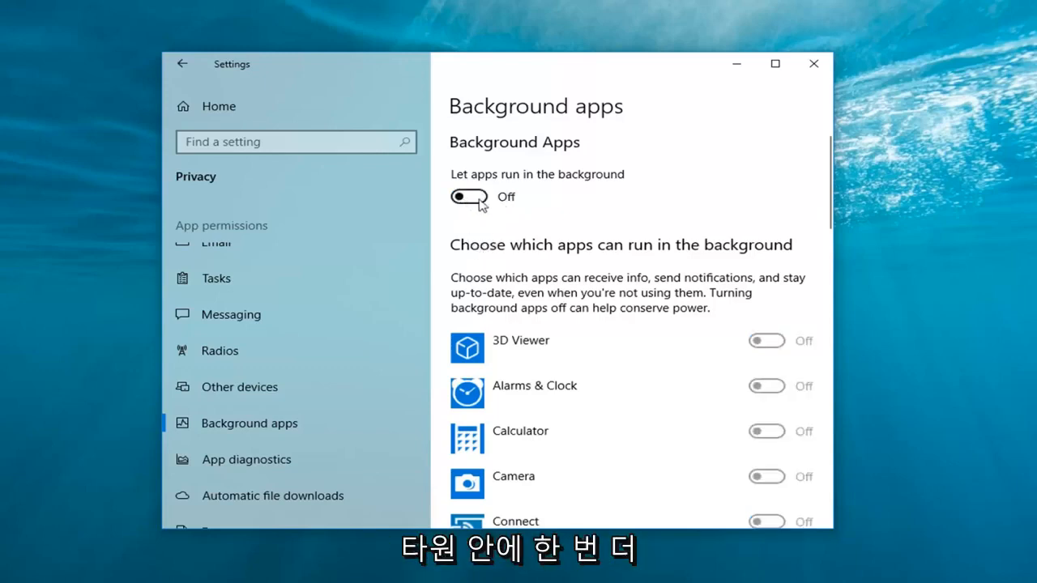
{"action": "left_click", "coordinate": [468, 197]}
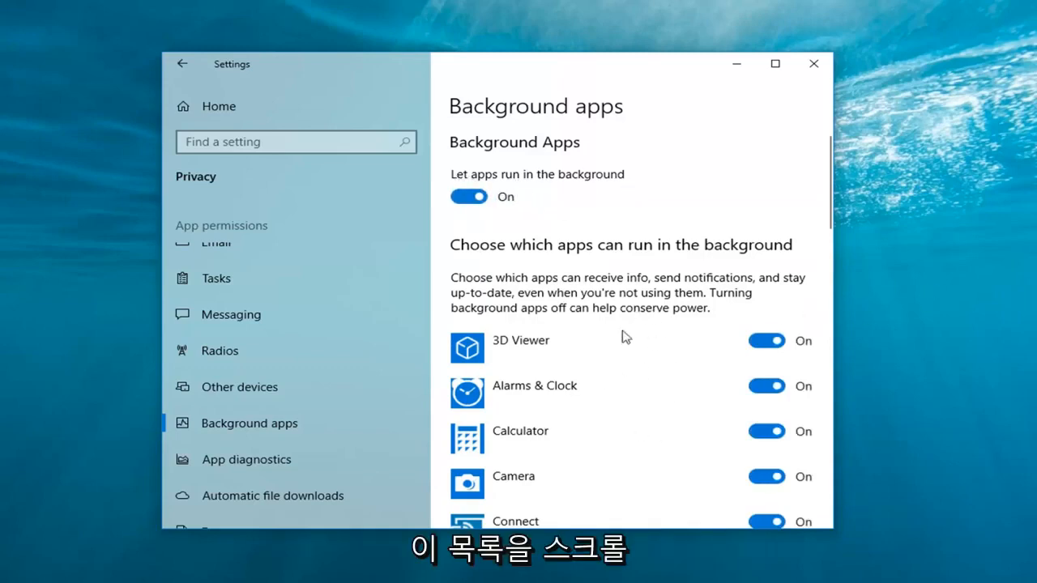
{"action": "mouse_move", "coordinate": [741, 442]}
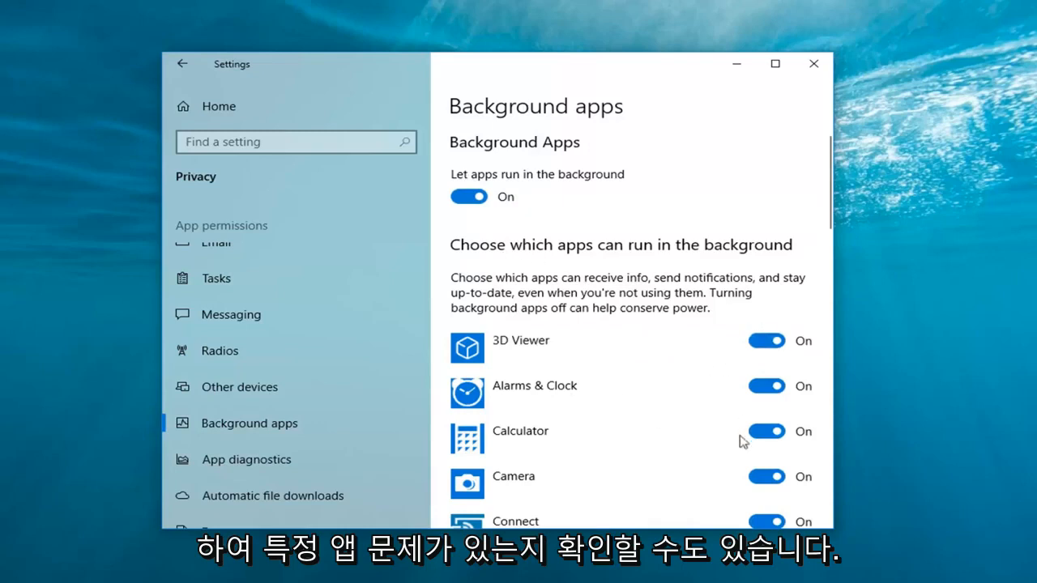
{"action": "scroll", "scroll_direction": "down", "scroll_amount": 3}
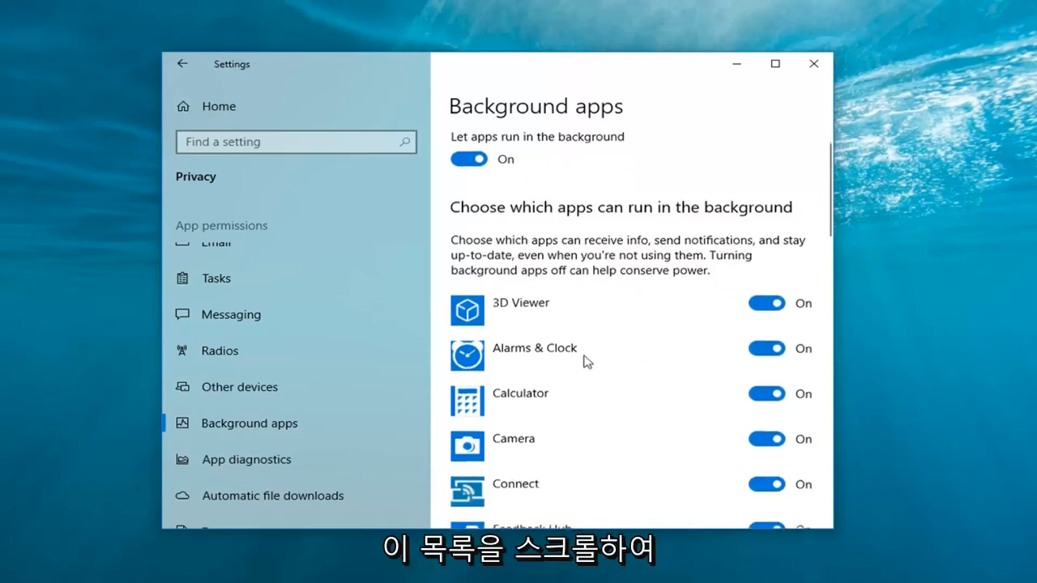
{"action": "scroll", "scroll_direction": "down", "scroll_amount": 3}
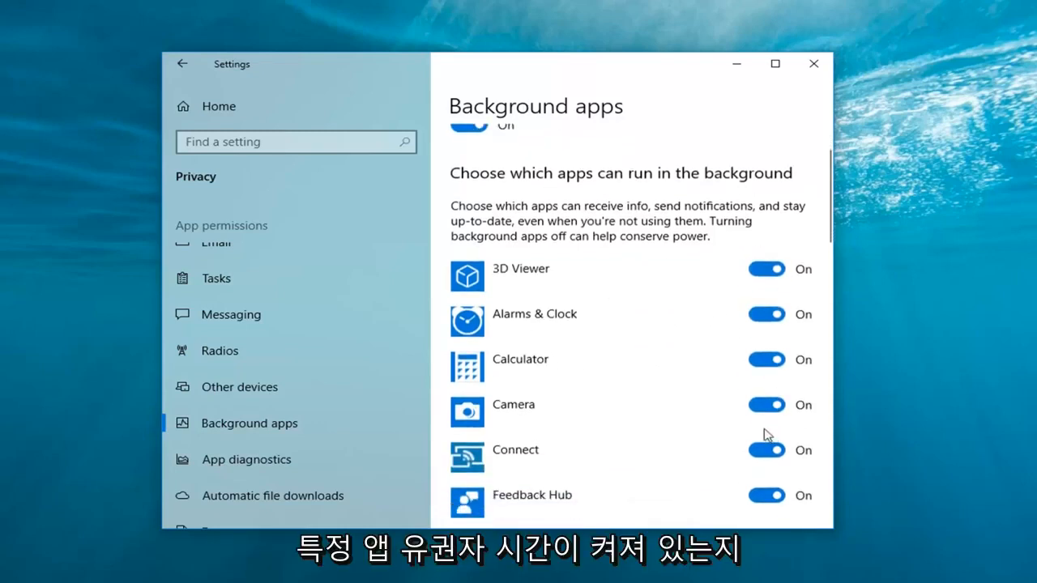
{"action": "mouse_move", "coordinate": [744, 365]}
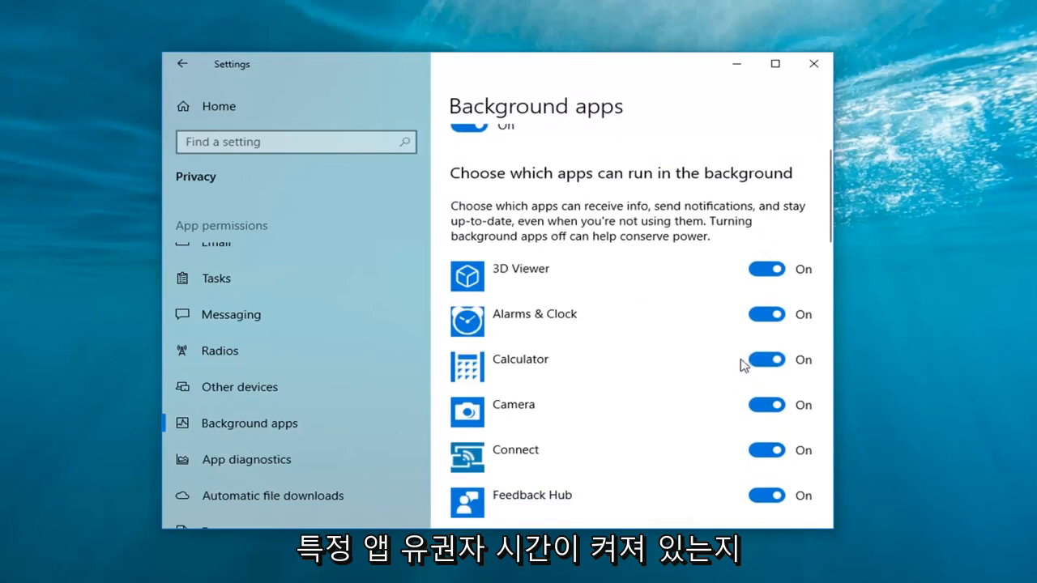